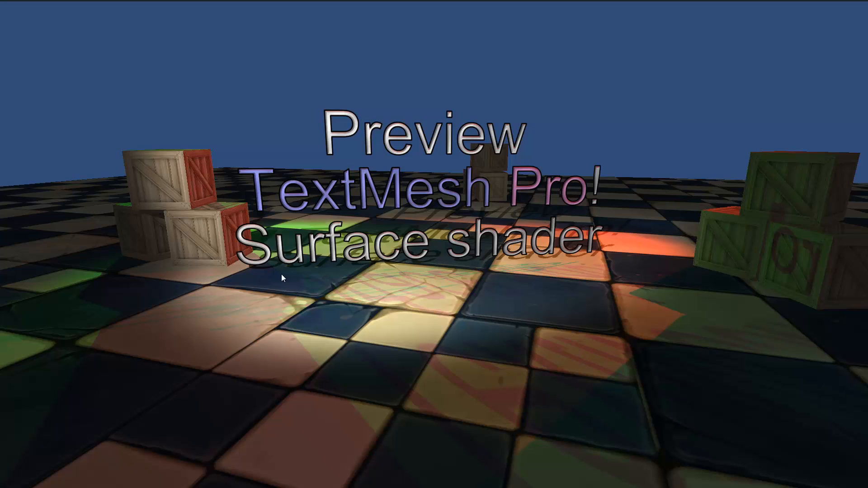
mouse_move(206, 343)
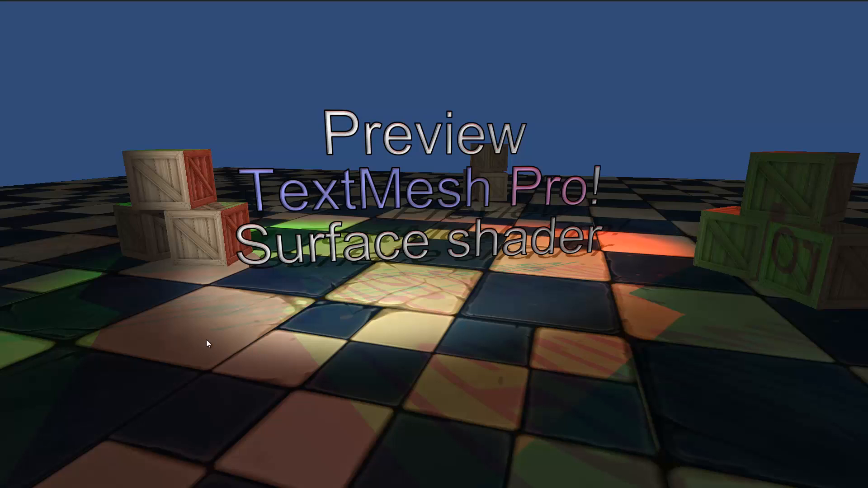
mouse_move(296, 349)
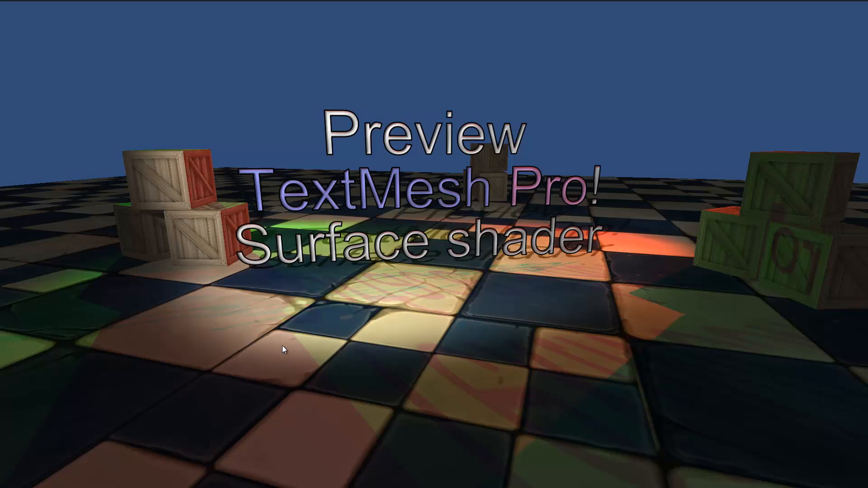
mouse_move(284, 349)
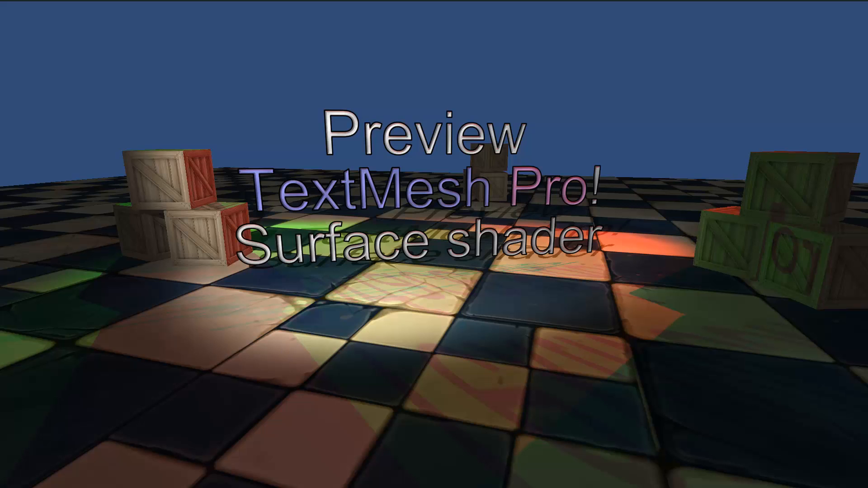